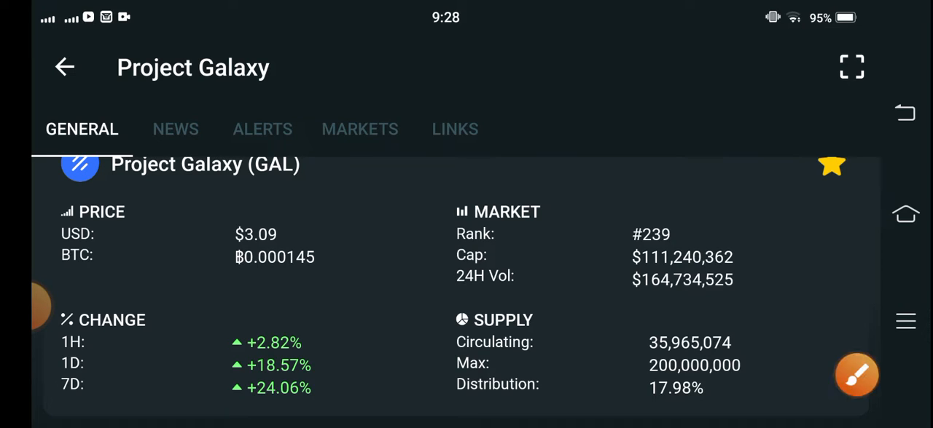
- Enable the annotation tools and open the Project Galaxy chart full screen at 4H
{"action": "left_click", "coordinate": [856, 375]}
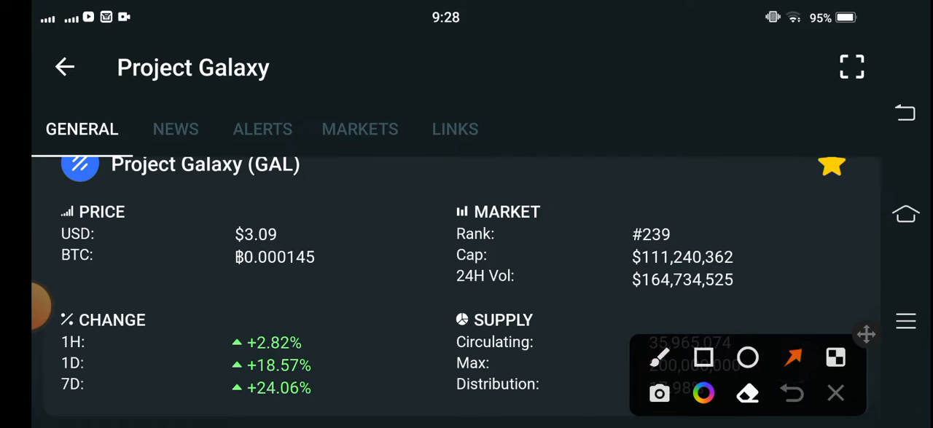
{"action": "left_click_drag", "start_coordinate": [408, 303], "coordinate": [325, 357]}
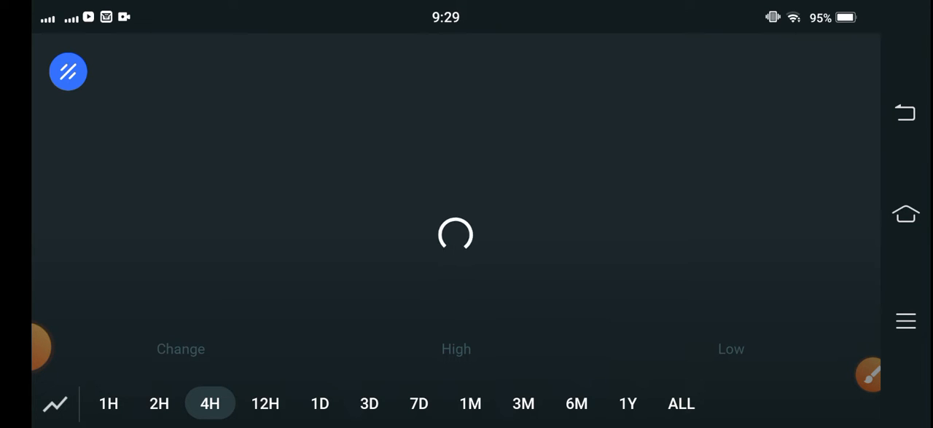
- Go back from the full-screen chart to the GAL GENERAL tab
{"action": "left_click", "coordinate": [107, 405]}
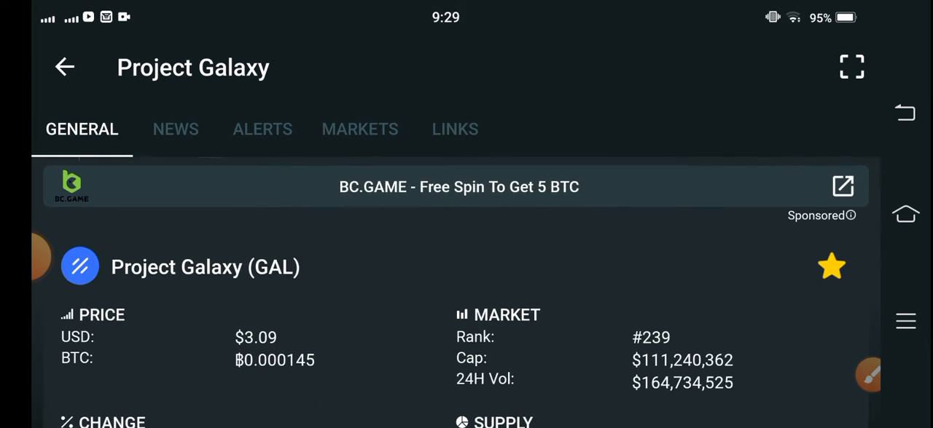
- Draw pink arrows at circulating and max supply and the change percentages, then underline 1H and 1D
{"action": "scroll", "scroll_direction": "down", "scroll_amount": 3}
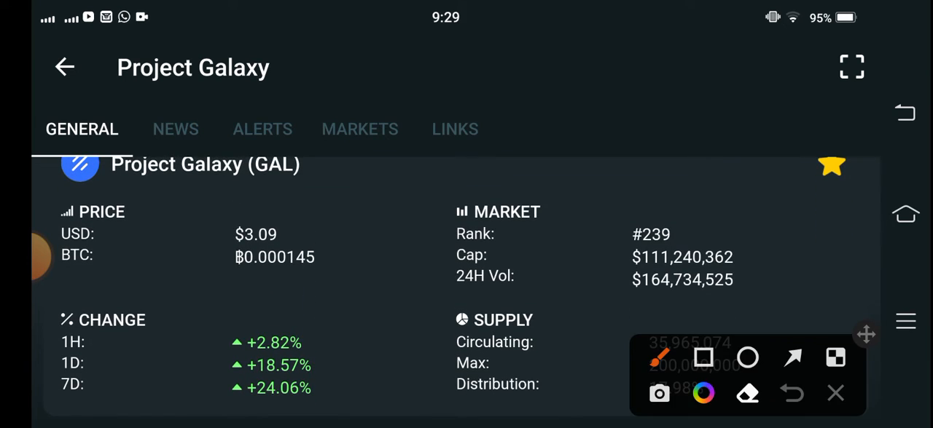
{"action": "left_click_drag", "start_coordinate": [866, 334], "coordinate": [850, 190]}
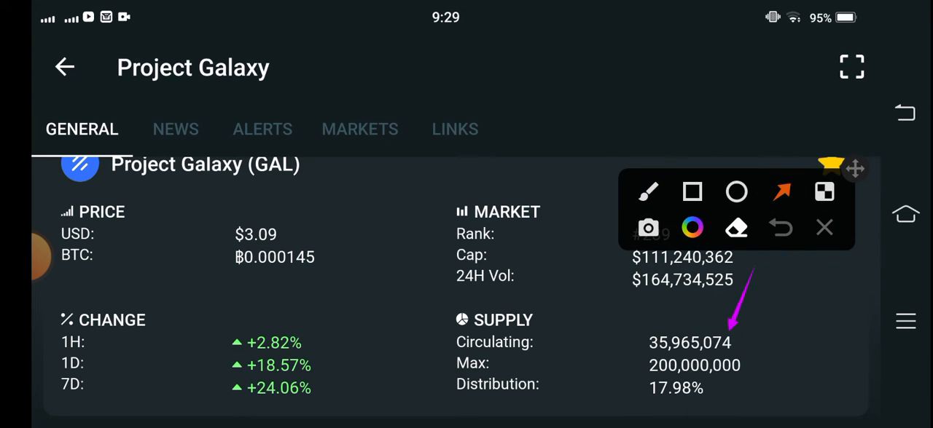
{"action": "left_click_drag", "start_coordinate": [780, 321], "coordinate": [721, 365]}
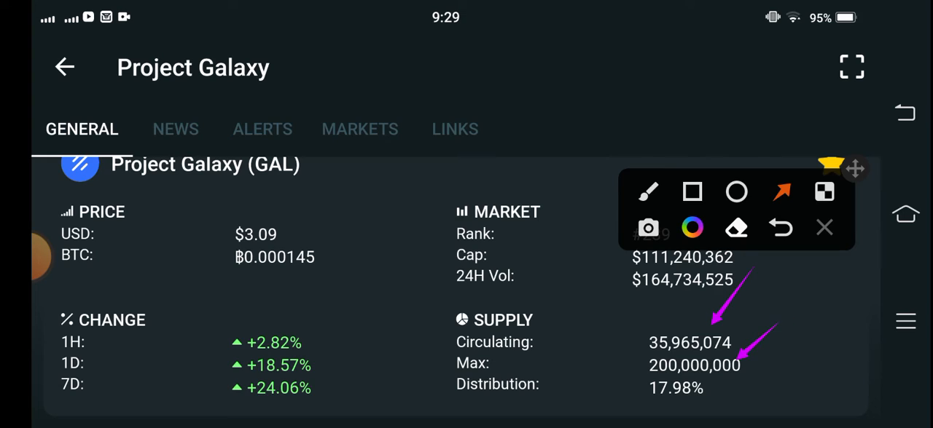
{"action": "left_click_drag", "start_coordinate": [565, 357], "coordinate": [641, 295]}
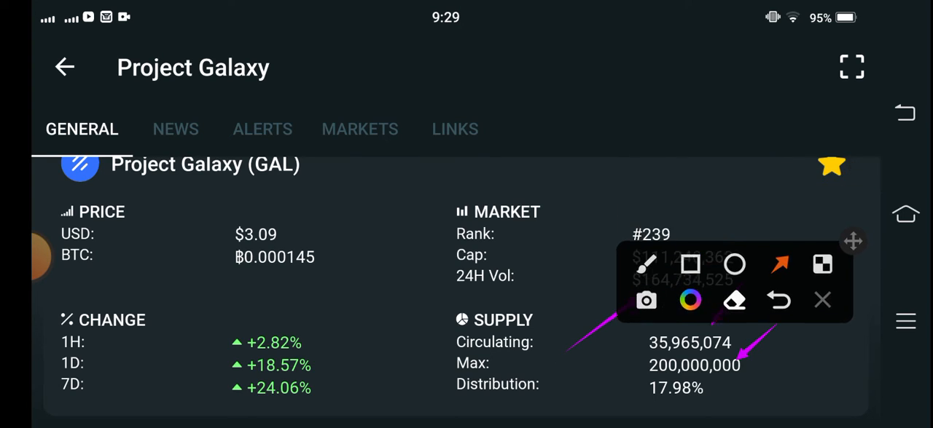
{"action": "left_click_drag", "start_coordinate": [853, 241], "coordinate": [831, 346]}
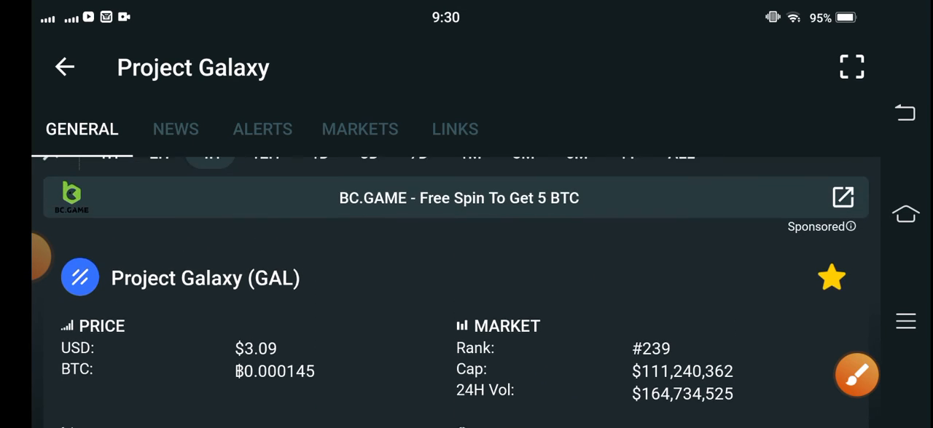
{"action": "scroll", "scroll_direction": "down", "scroll_amount": 3}
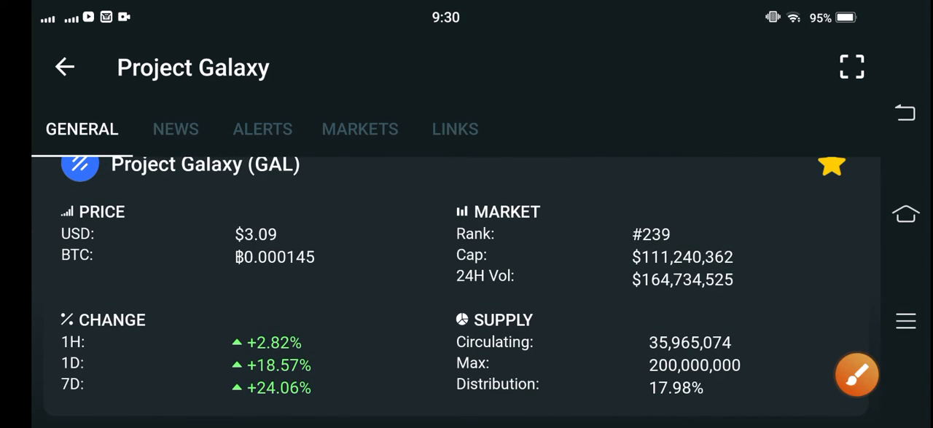
{"action": "left_click_drag", "start_coordinate": [208, 324], "coordinate": [353, 375]}
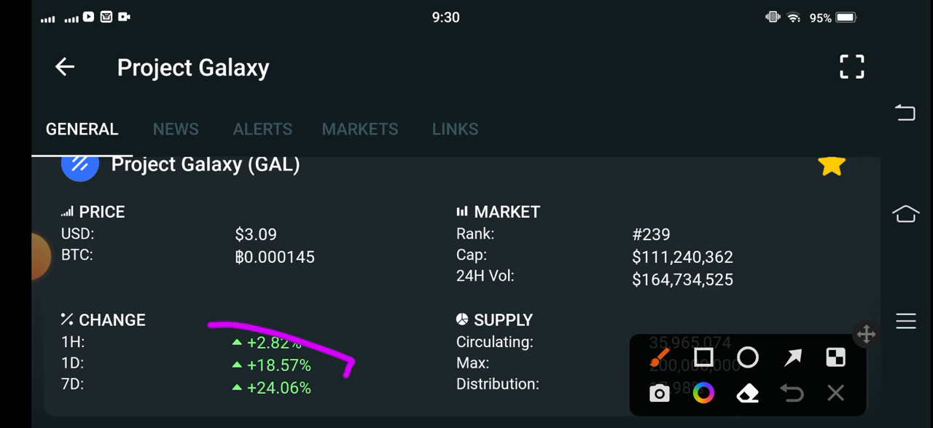